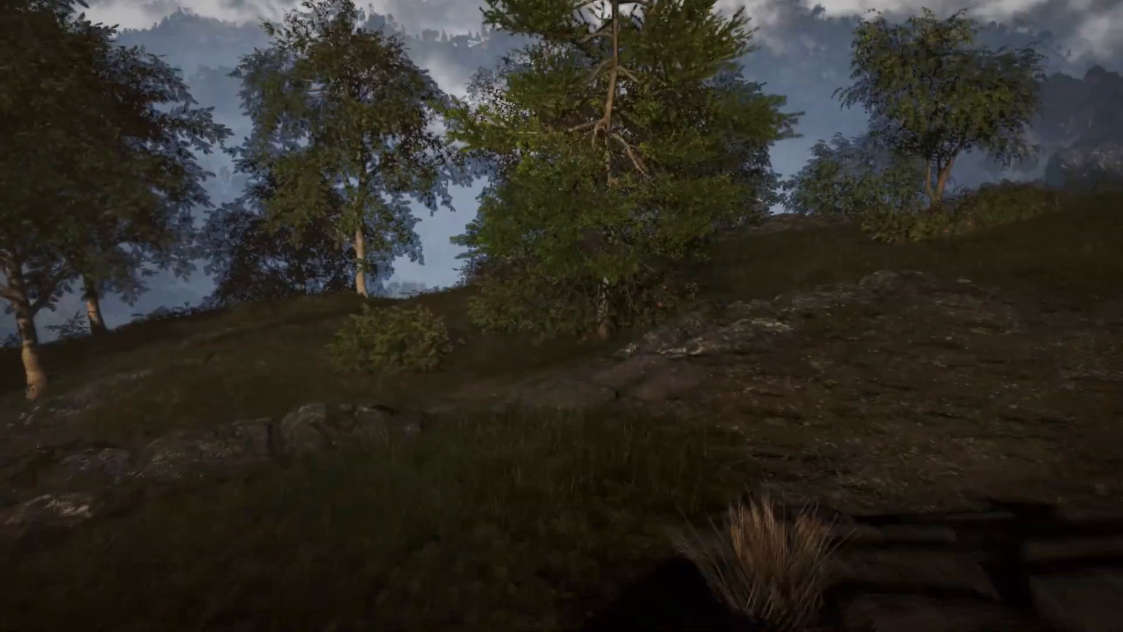
{"action": "mouse_move", "coordinate": [562, 316]}
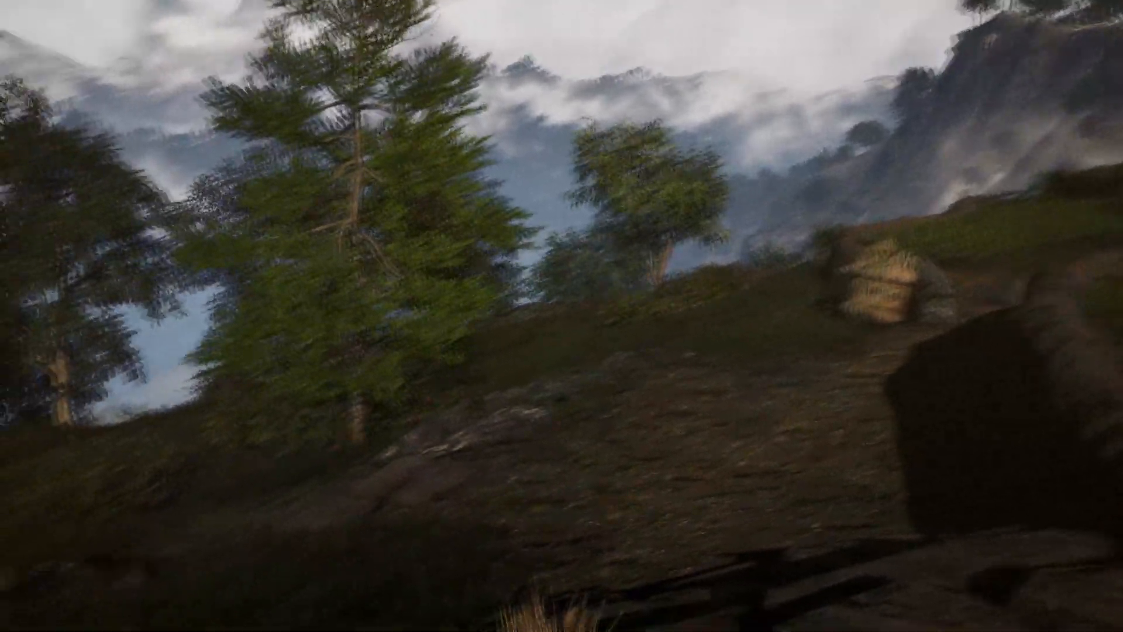
{"action": "mouse_move", "coordinate": [562, 316]}
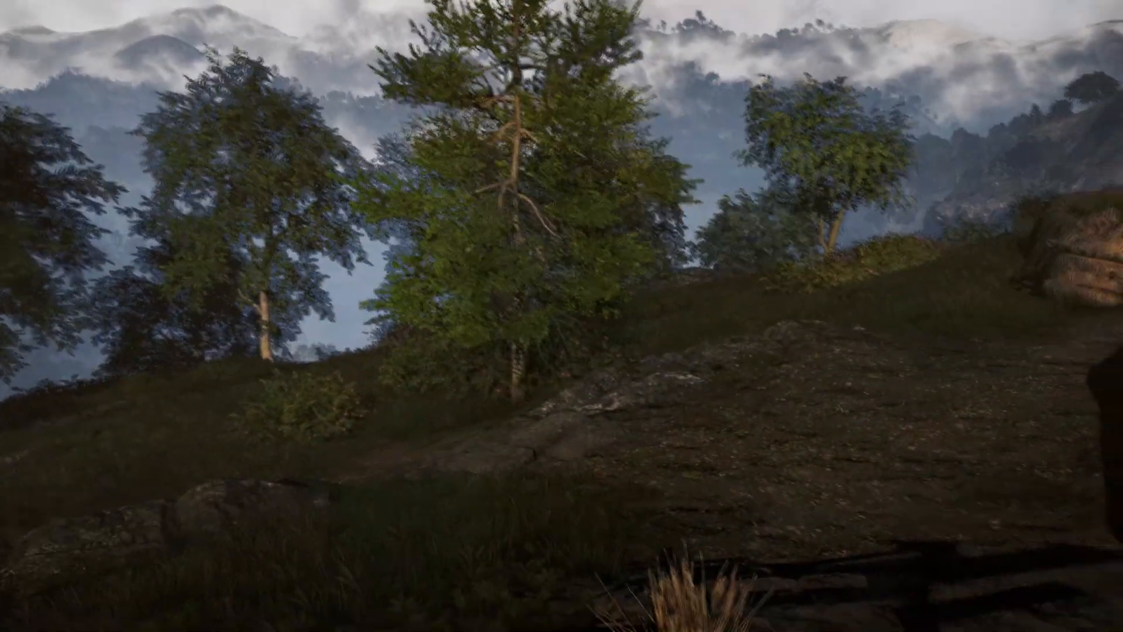
{"action": "mouse_move", "coordinate": [561, 316]}
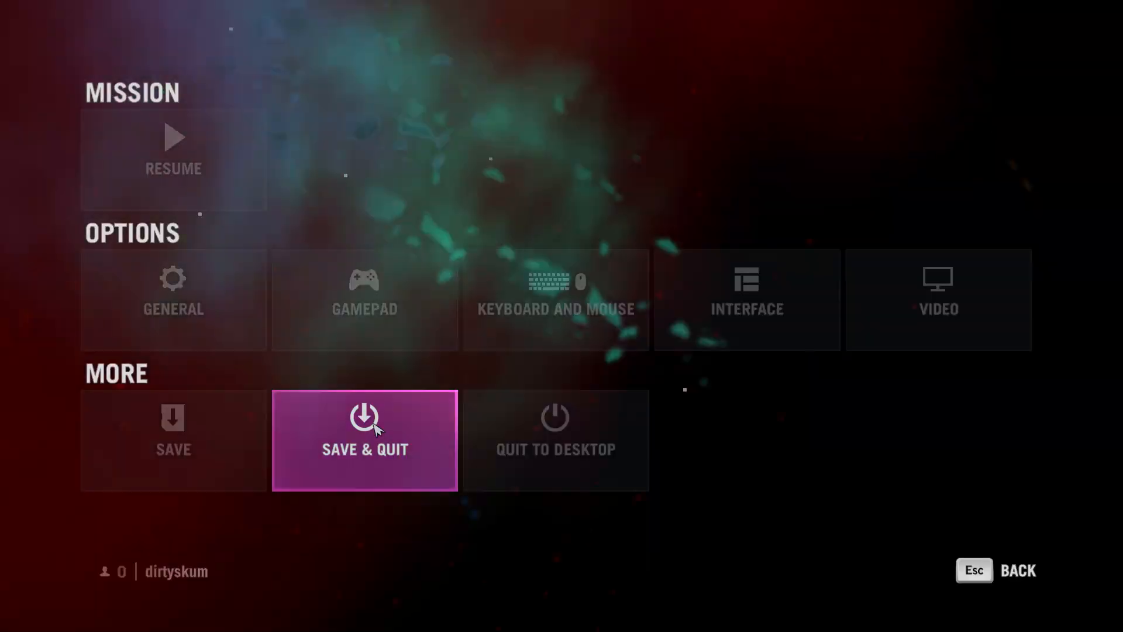
Cycle Anti-Aliasing in Video > Quality Settings to MSAA8 and apply it
{"action": "left_click", "coordinate": [938, 300]}
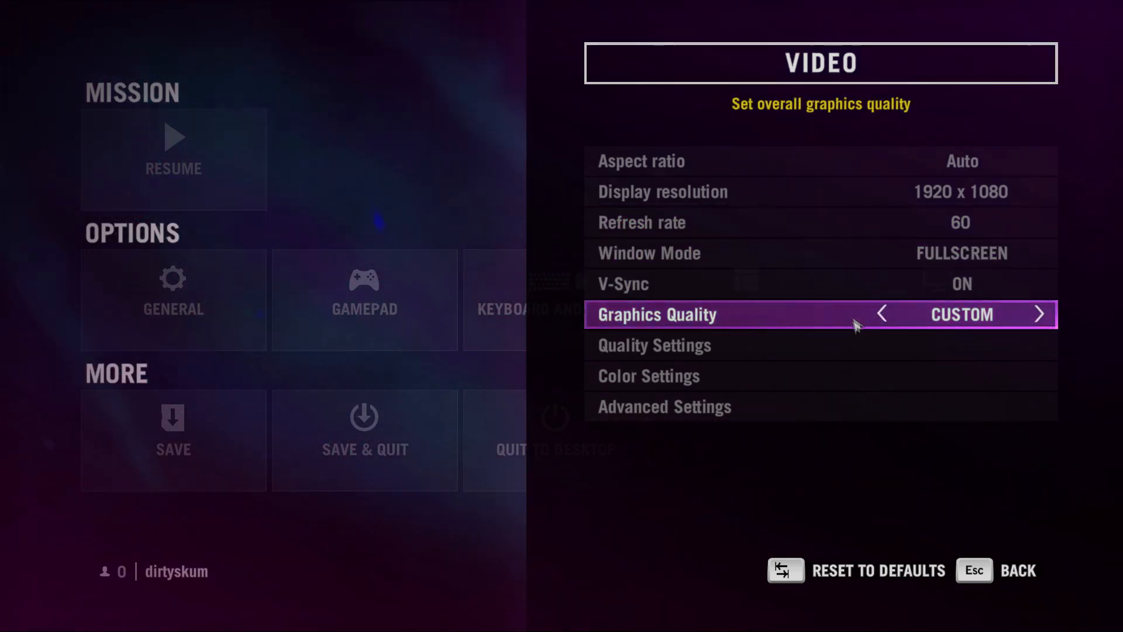
{"action": "left_click", "coordinate": [653, 344]}
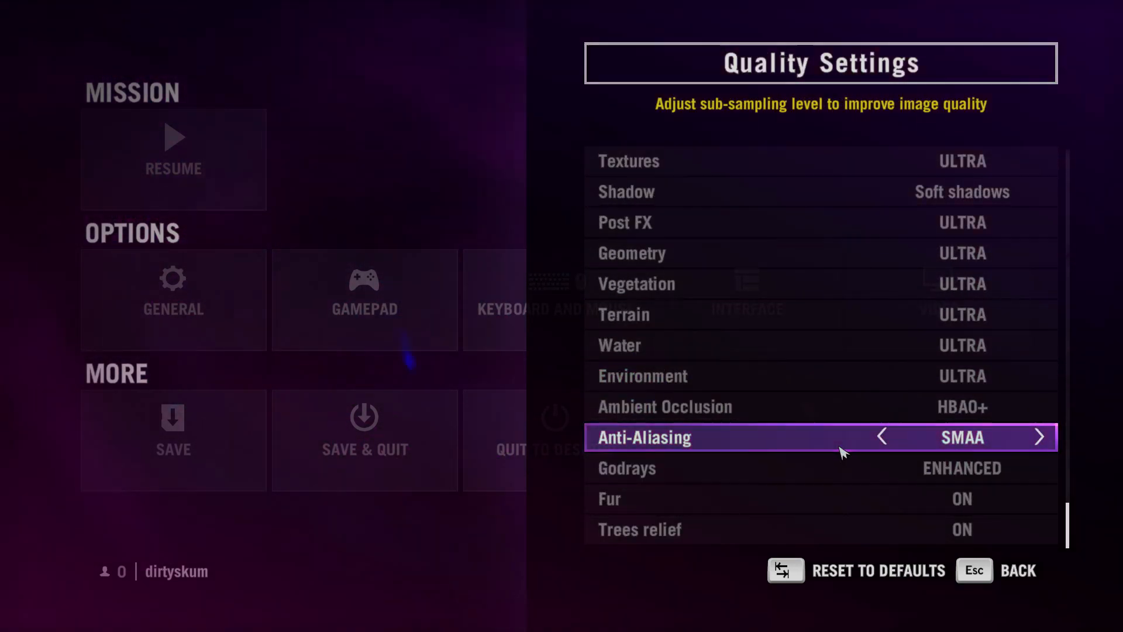
{"action": "left_click", "coordinate": [1039, 437]}
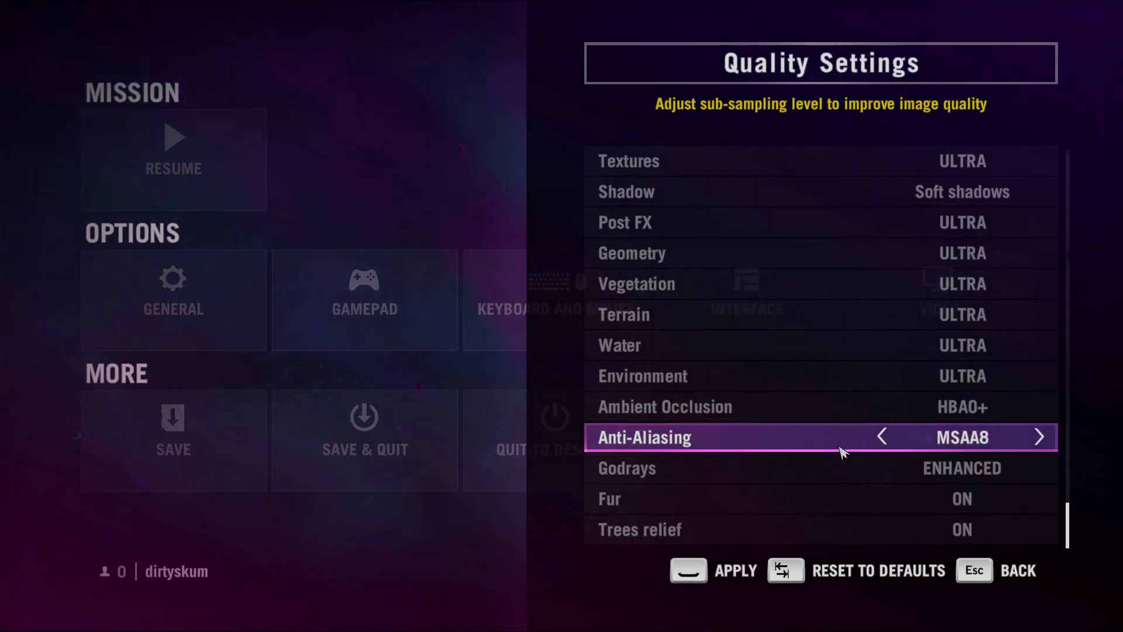
{"action": "left_click", "coordinate": [881, 437]}
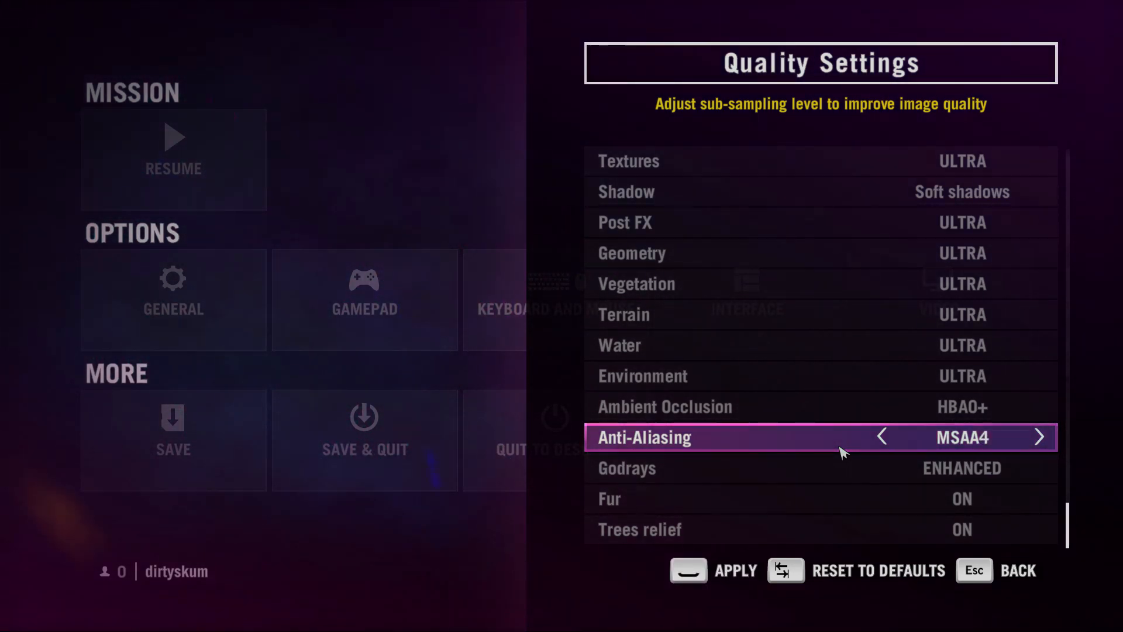
{"action": "left_click", "coordinate": [881, 437]}
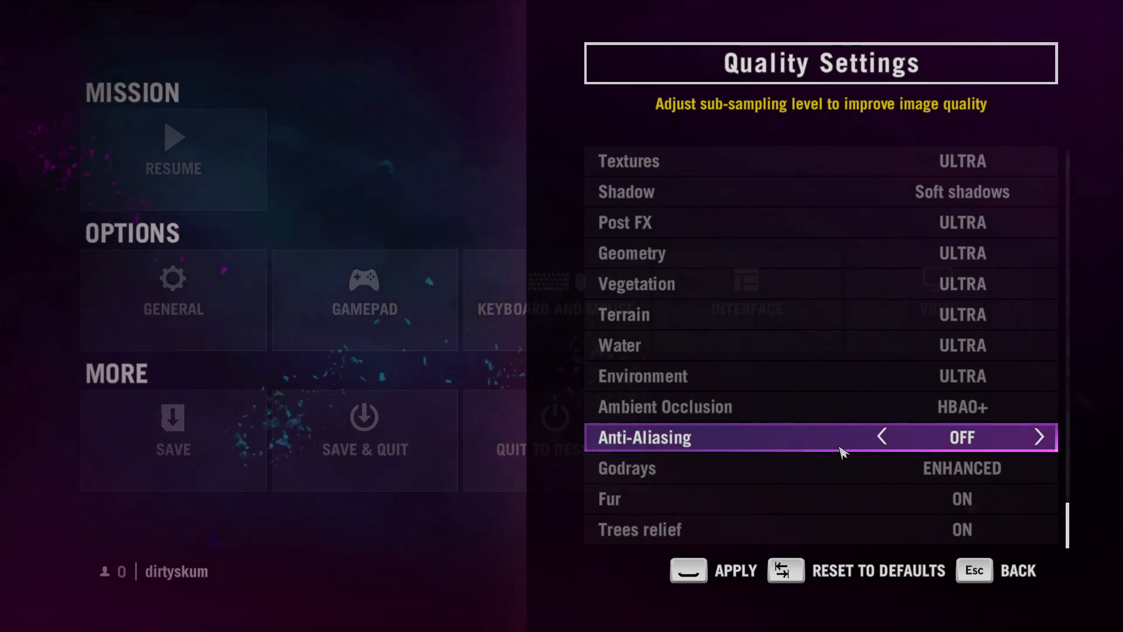
{"action": "left_click", "coordinate": [1039, 437]}
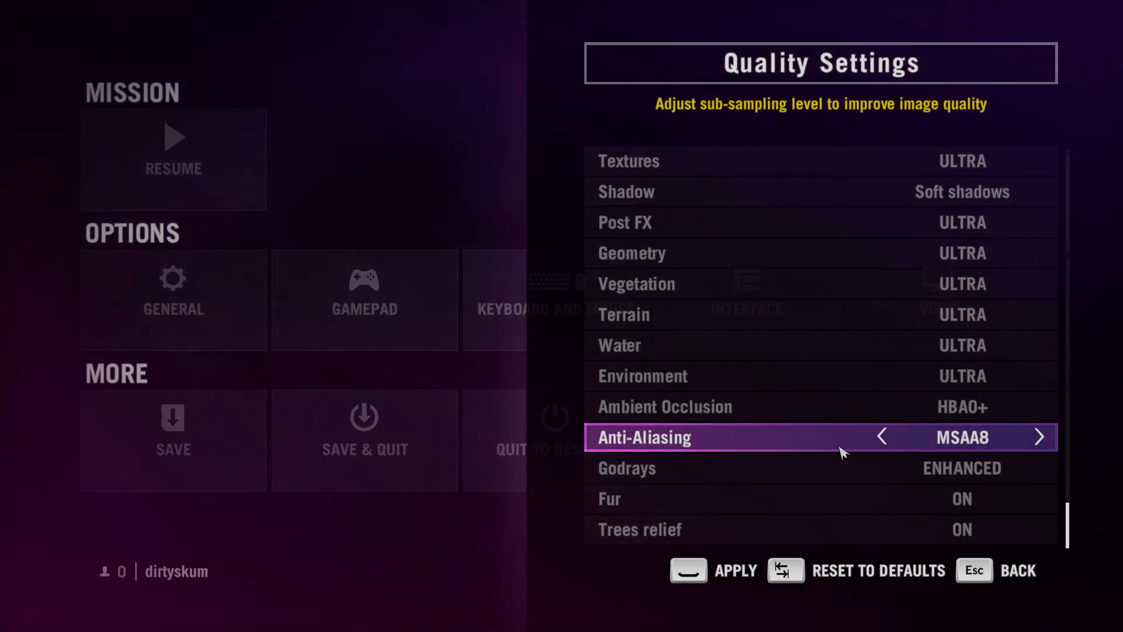
{"action": "left_click", "coordinate": [881, 437]}
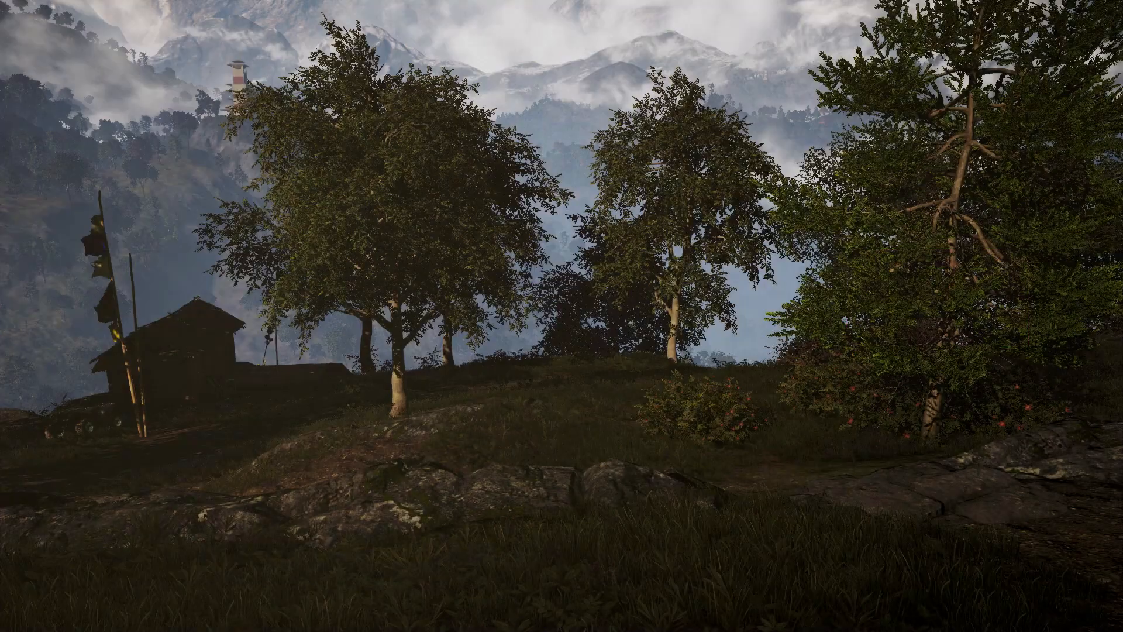
{"action": "mouse_move", "coordinate": [562, 316]}
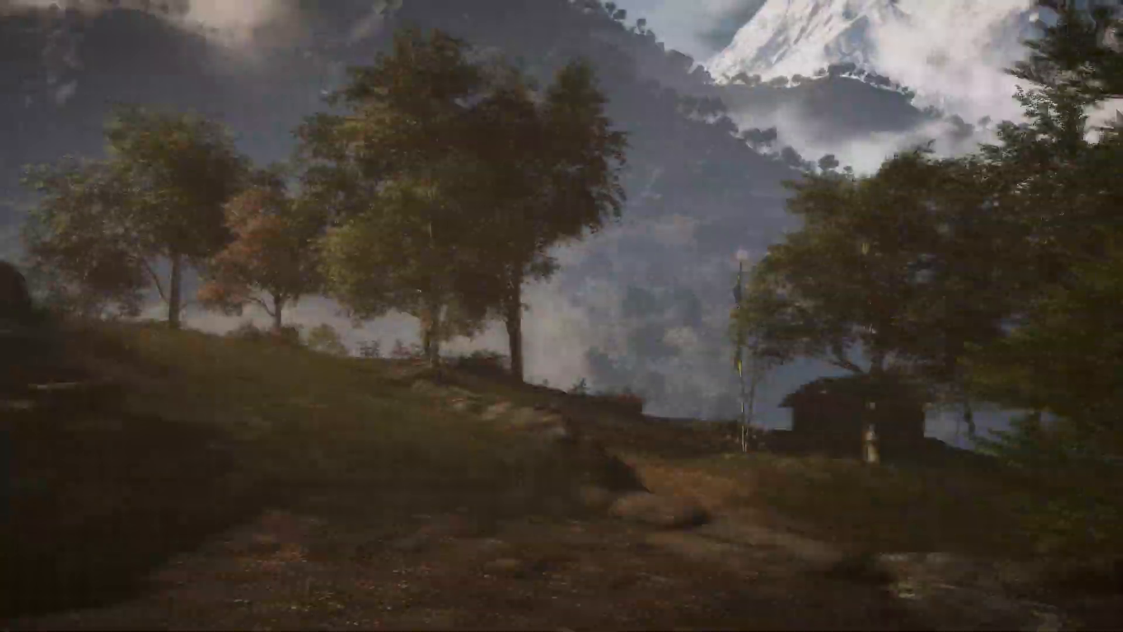
{"action": "mouse_move", "coordinate": [561, 316]}
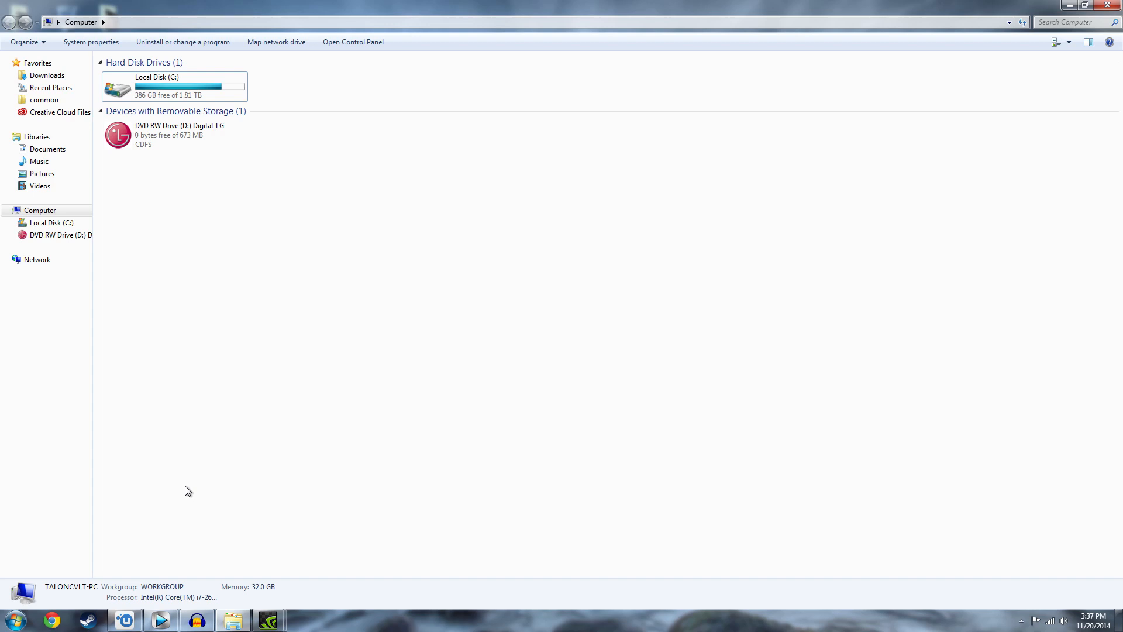
{"action": "mouse_move", "coordinate": [148, 546]}
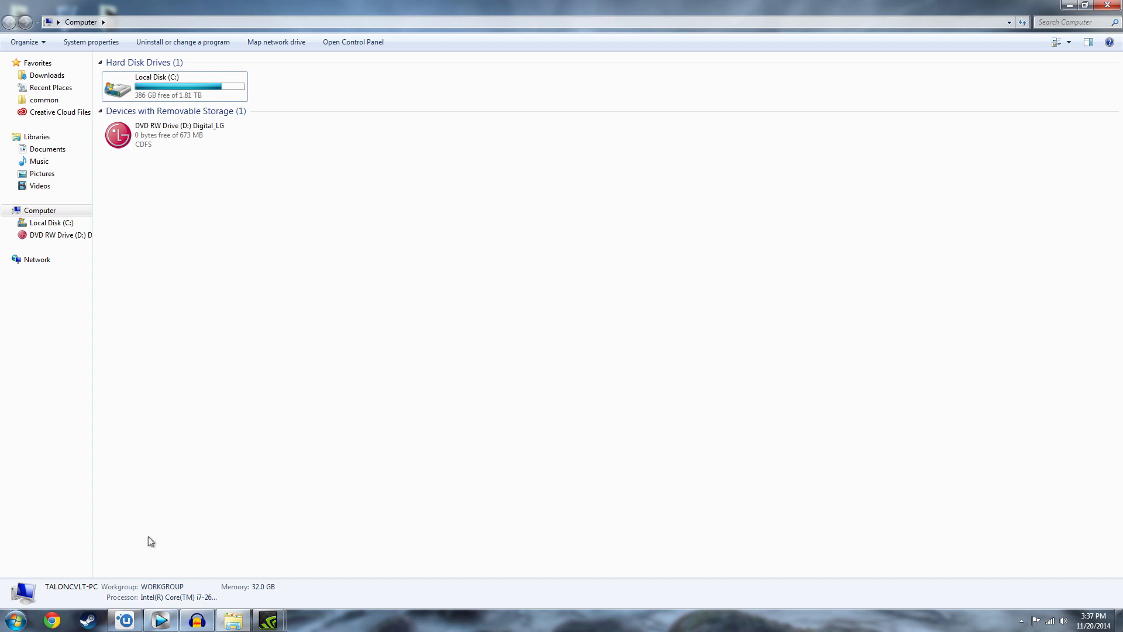
{"action": "mouse_move", "coordinate": [13, 620]}
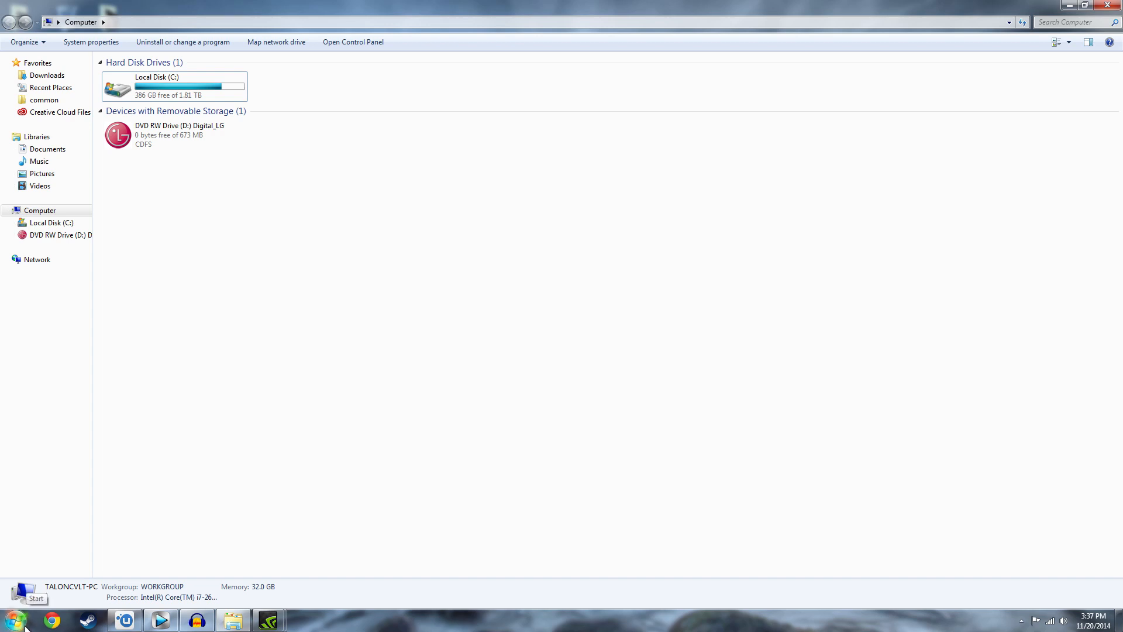
Browse Documents > My Games > Far Cry 4 and open the ID-named profile folder
{"action": "left_click", "coordinate": [10, 620]}
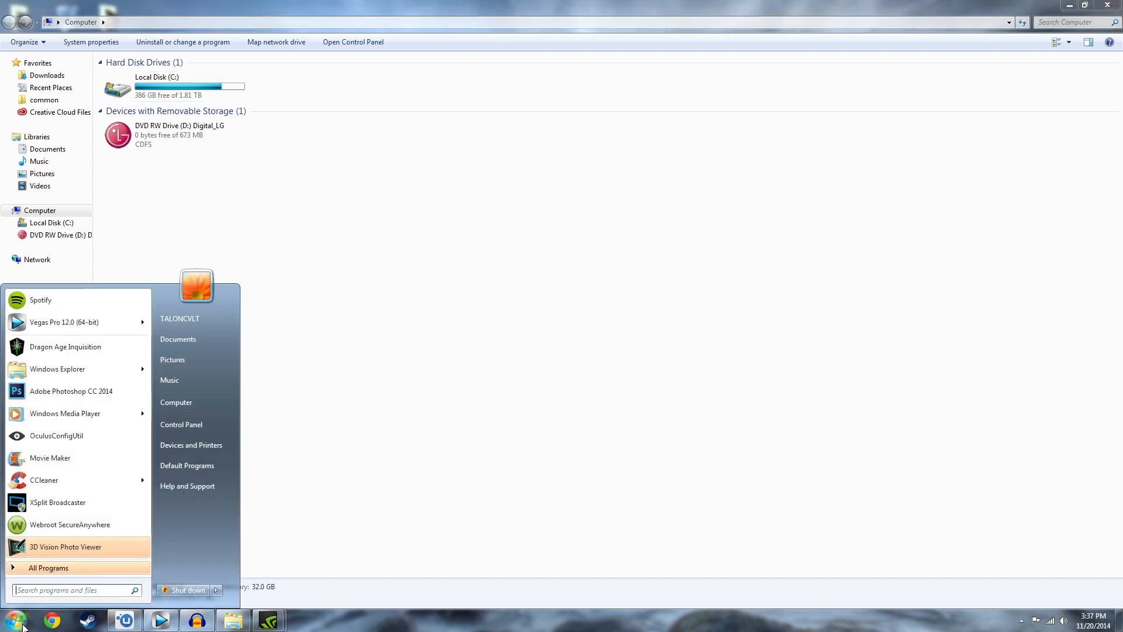
{"action": "mouse_move", "coordinate": [191, 445]}
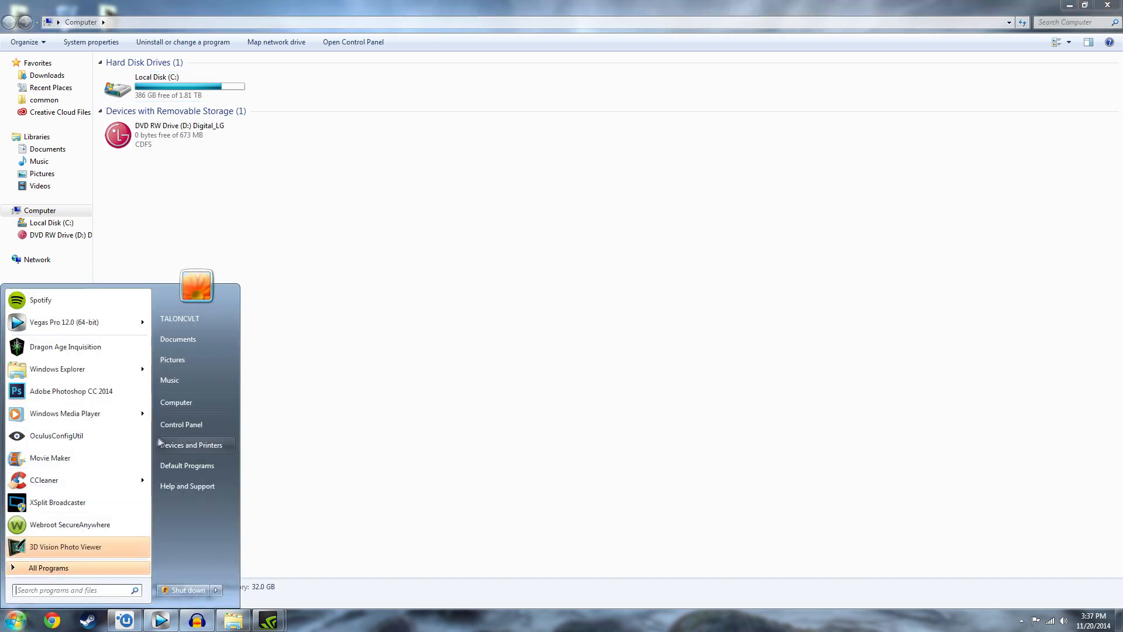
{"action": "mouse_move", "coordinate": [177, 339]}
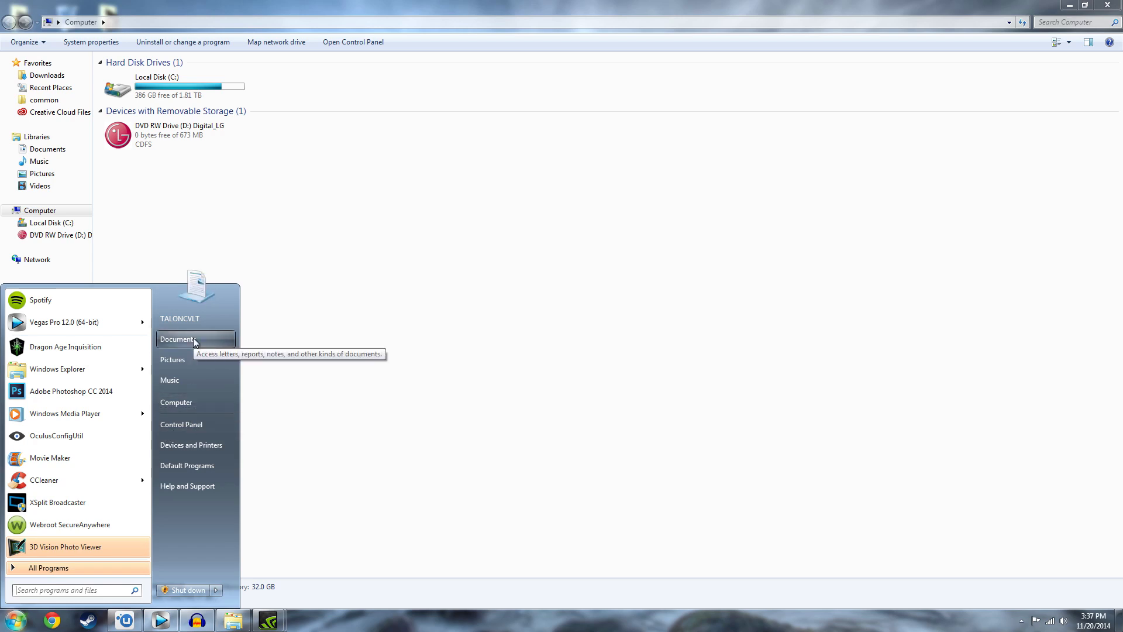
{"action": "left_click", "coordinate": [177, 339]}
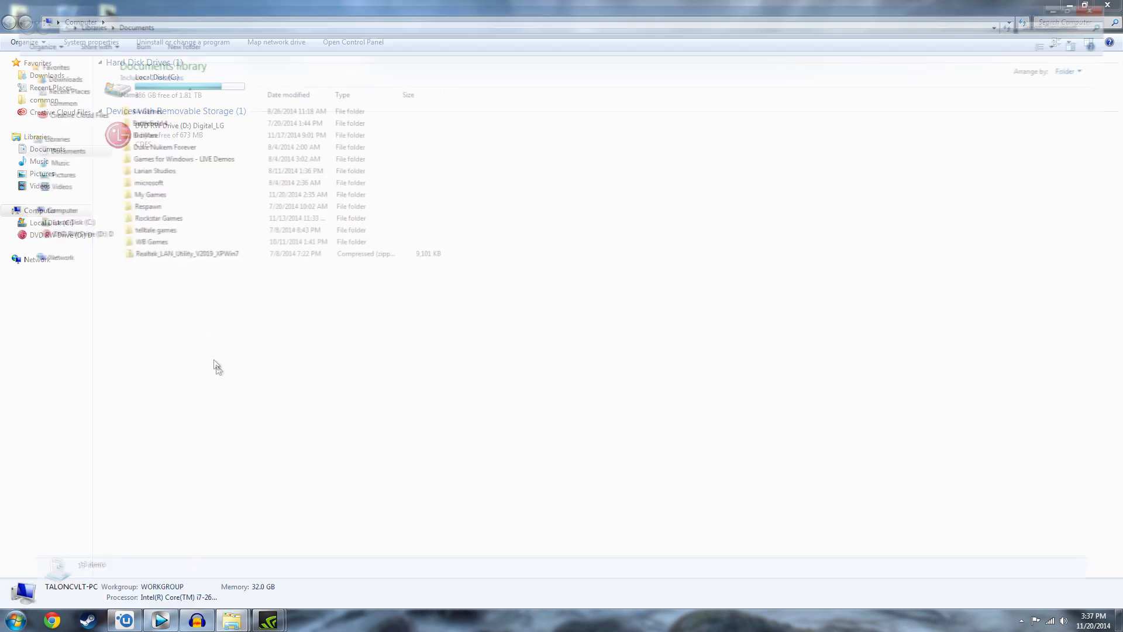
{"action": "left_click", "coordinate": [48, 149]}
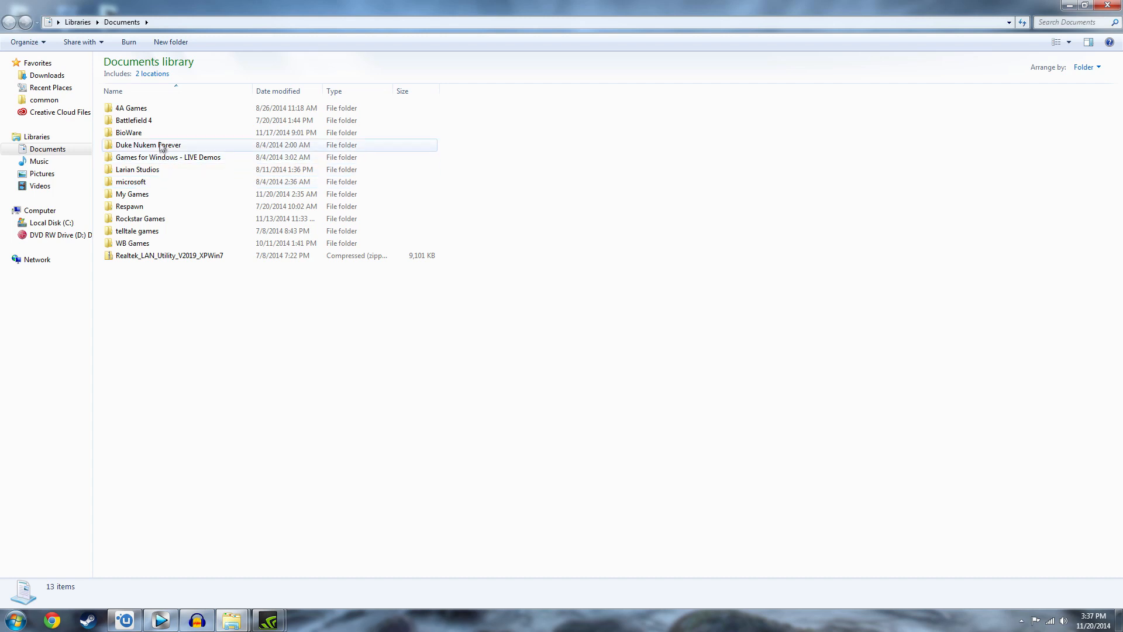
{"action": "double_click", "coordinate": [131, 193]}
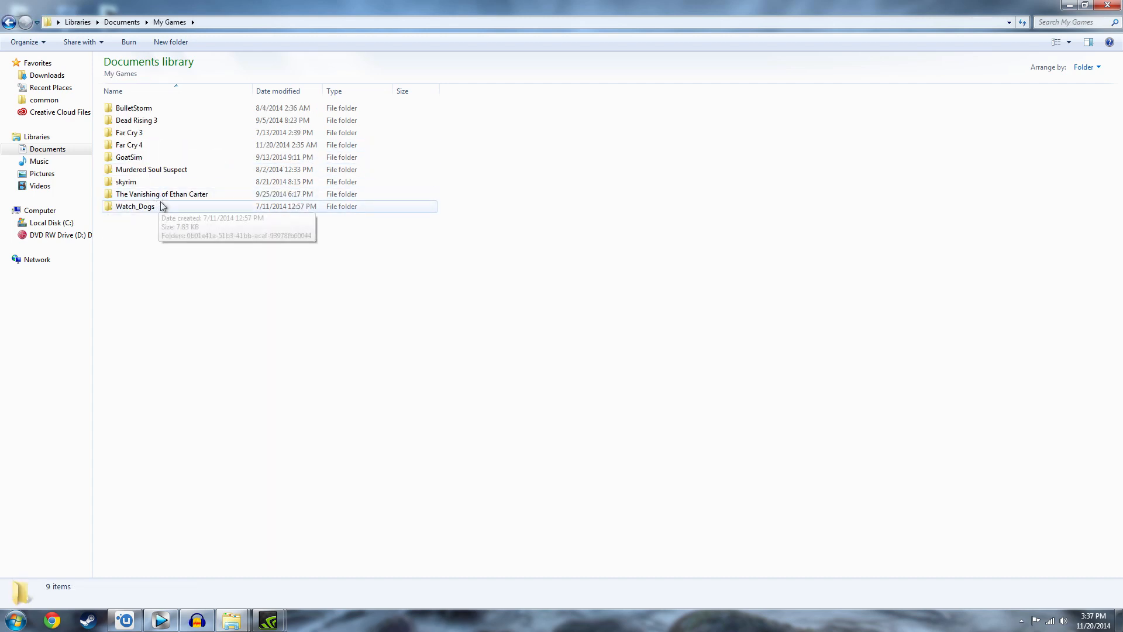
{"action": "double_click", "coordinate": [128, 144]}
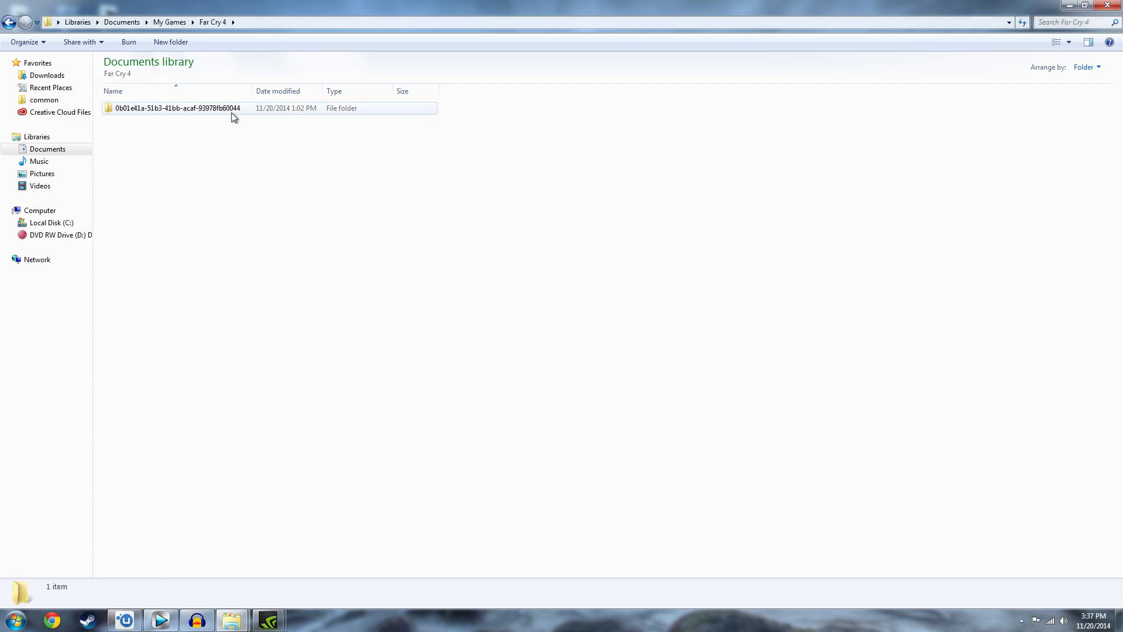
{"action": "double_click", "coordinate": [173, 108]}
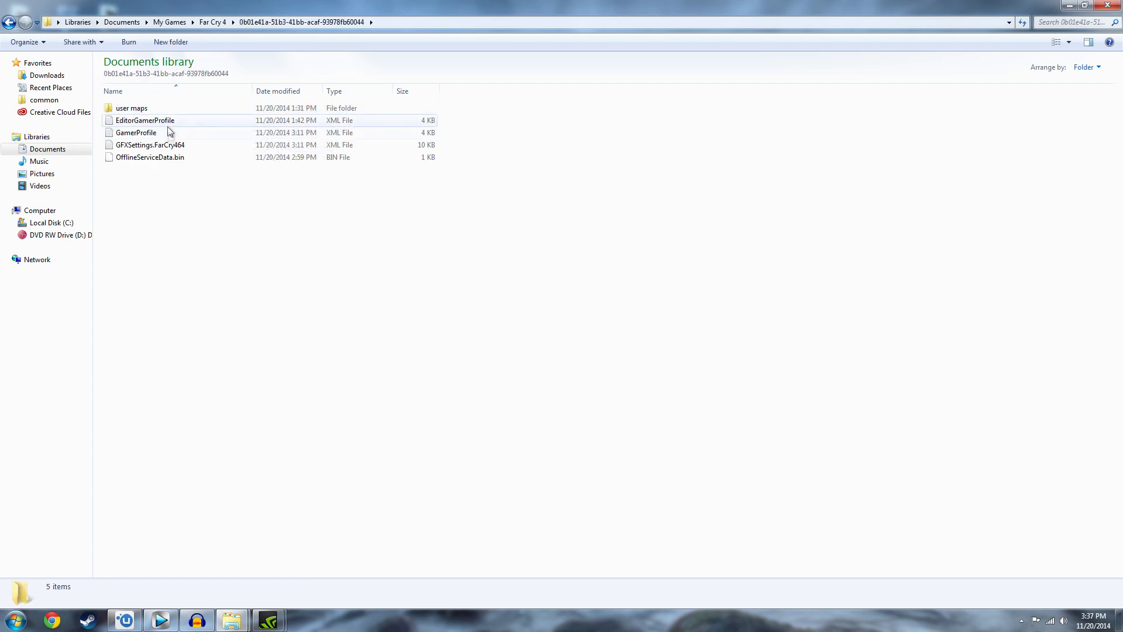
{"action": "mouse_move", "coordinate": [170, 136]}
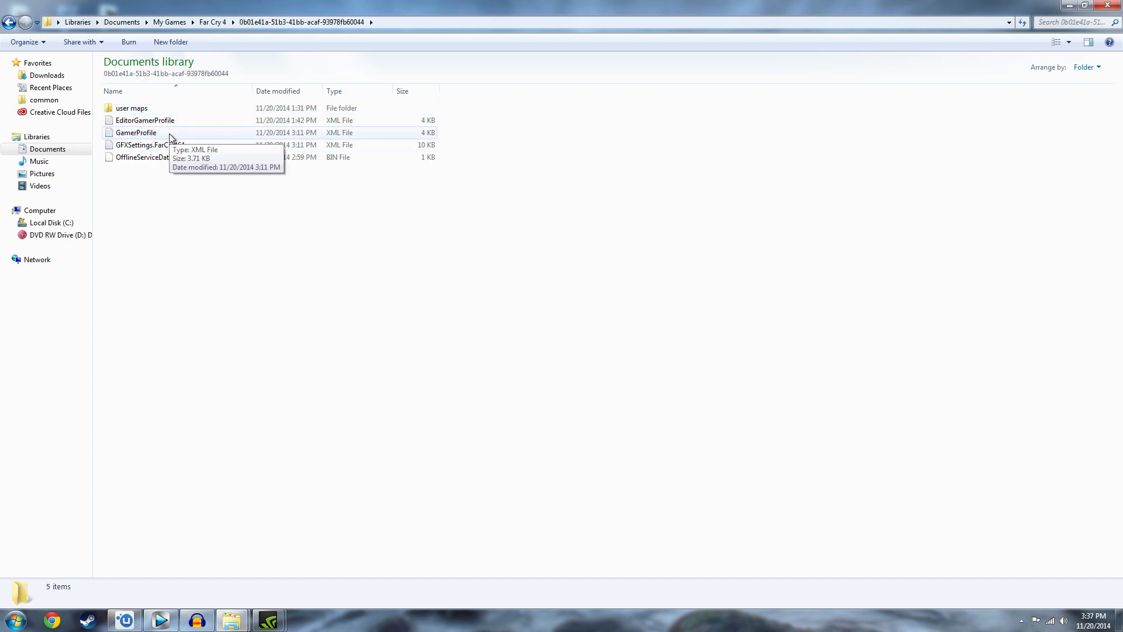
Open GamerProfile in Notepad and search upward for 'DisableLoading' to reach DisableLoadingMip0
{"action": "double_click", "coordinate": [135, 132]}
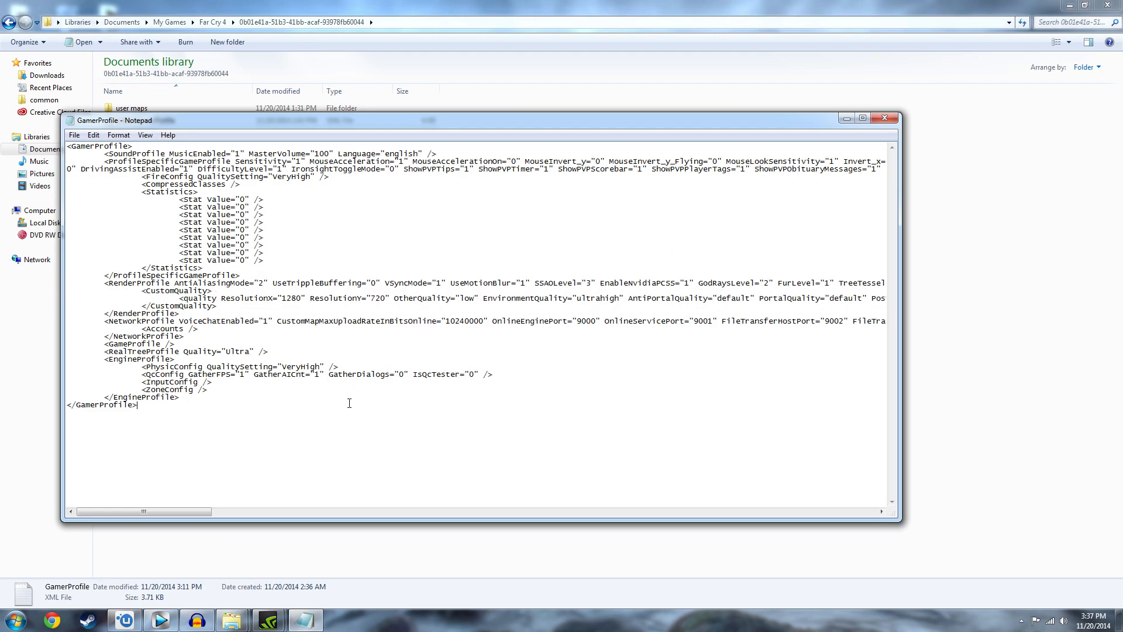
{"action": "key", "text": "ctrl+f"}
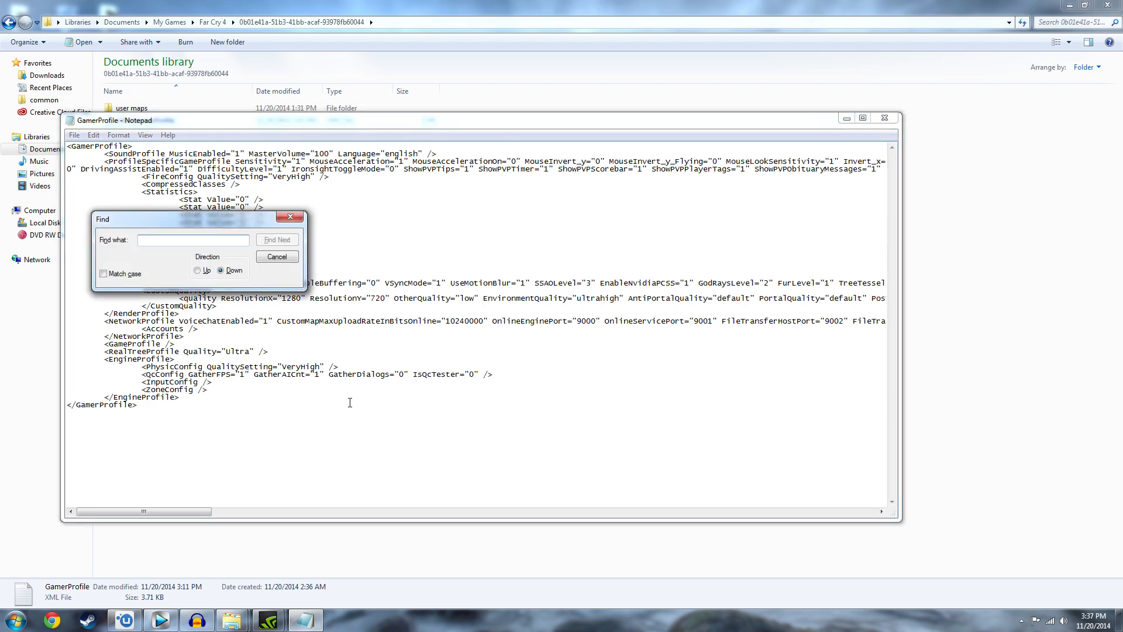
{"action": "type", "text": "Di"}
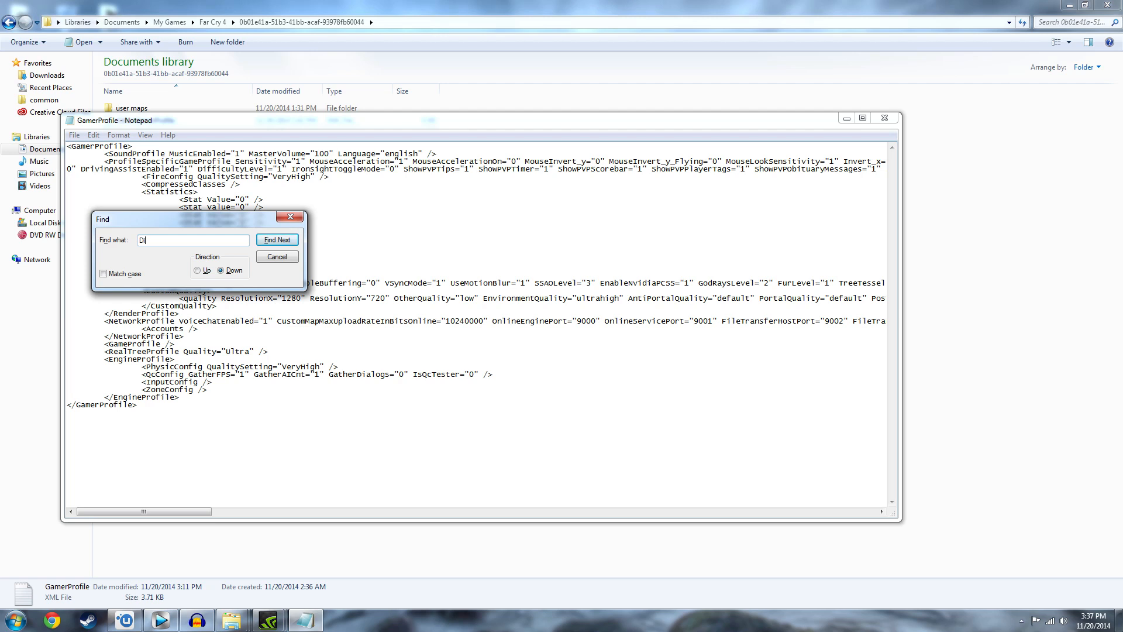
{"action": "type", "text": "sable"}
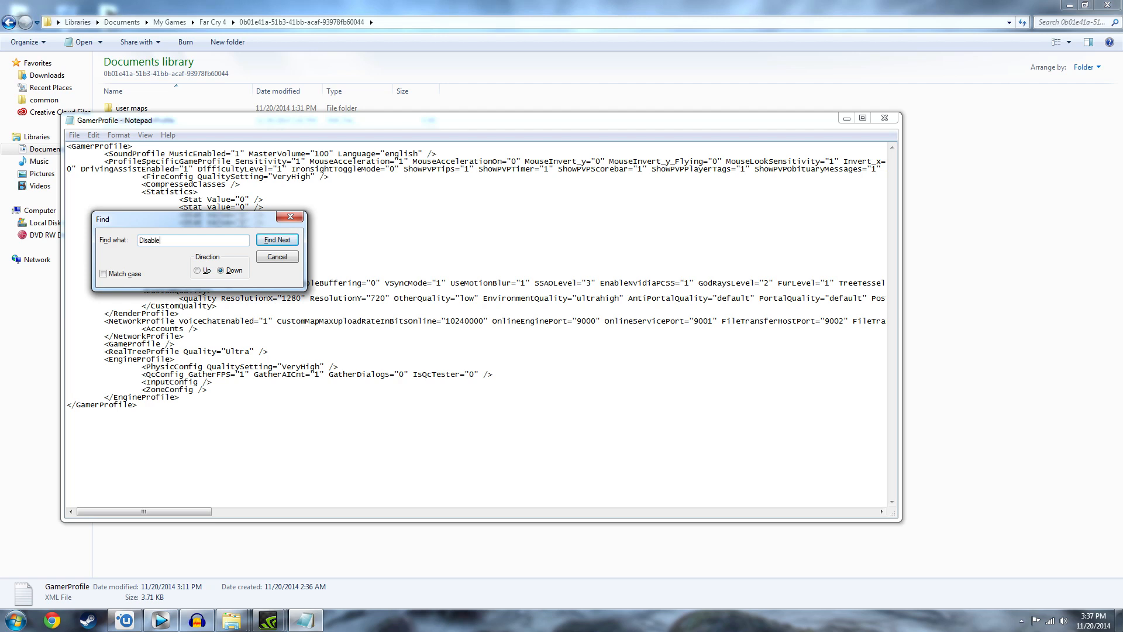
{"action": "type", "text": "Loading"}
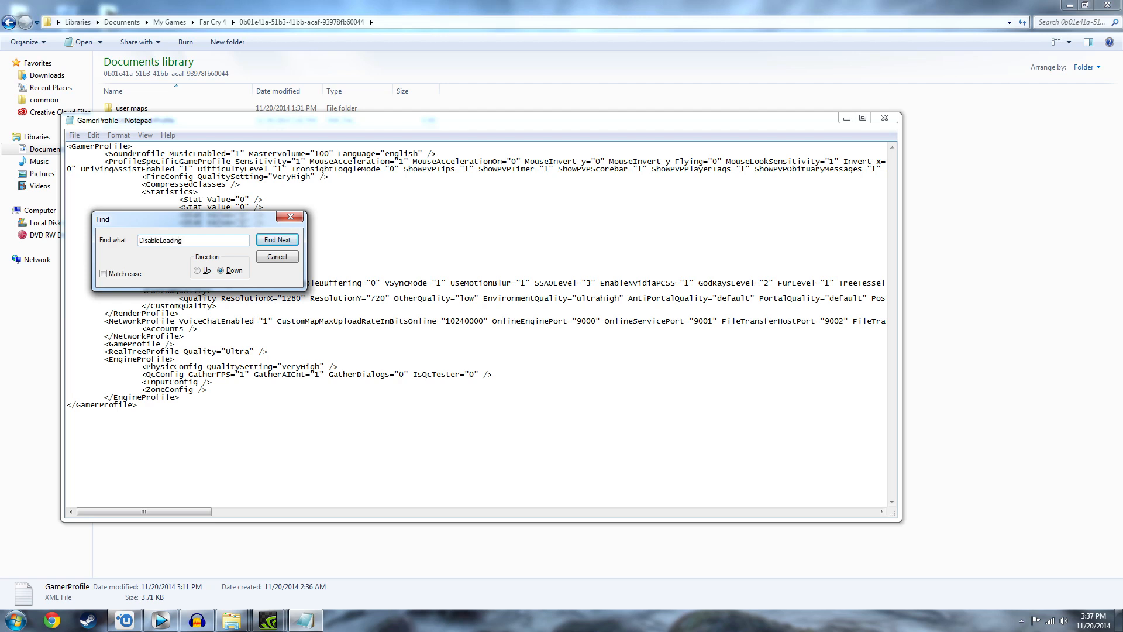
{"action": "left_click", "coordinate": [277, 240]}
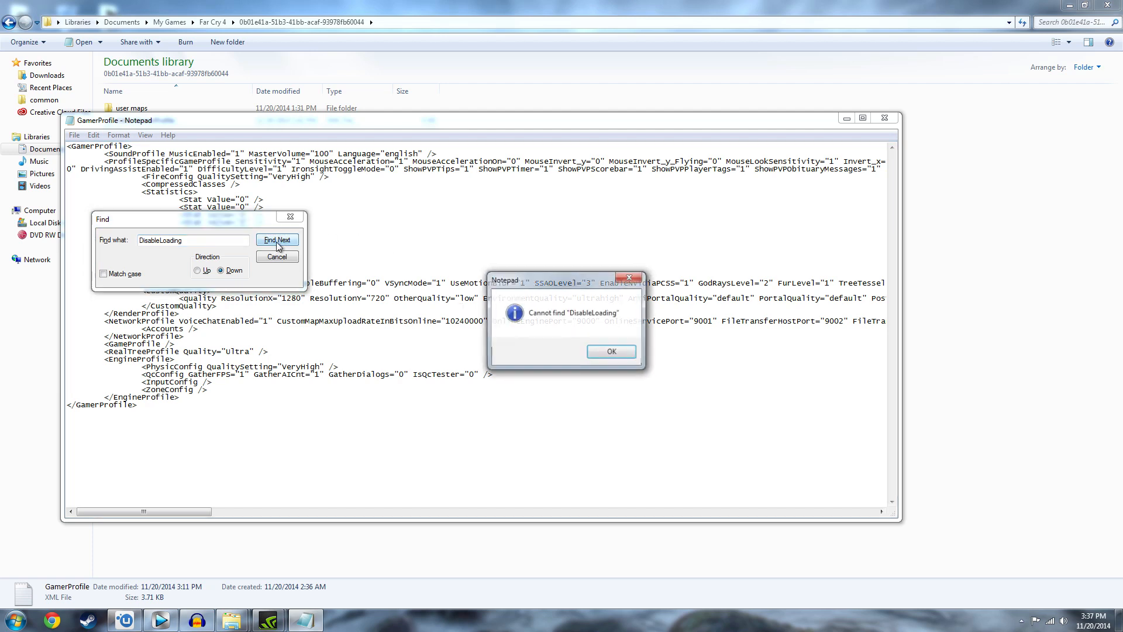
{"action": "left_click", "coordinate": [610, 351]}
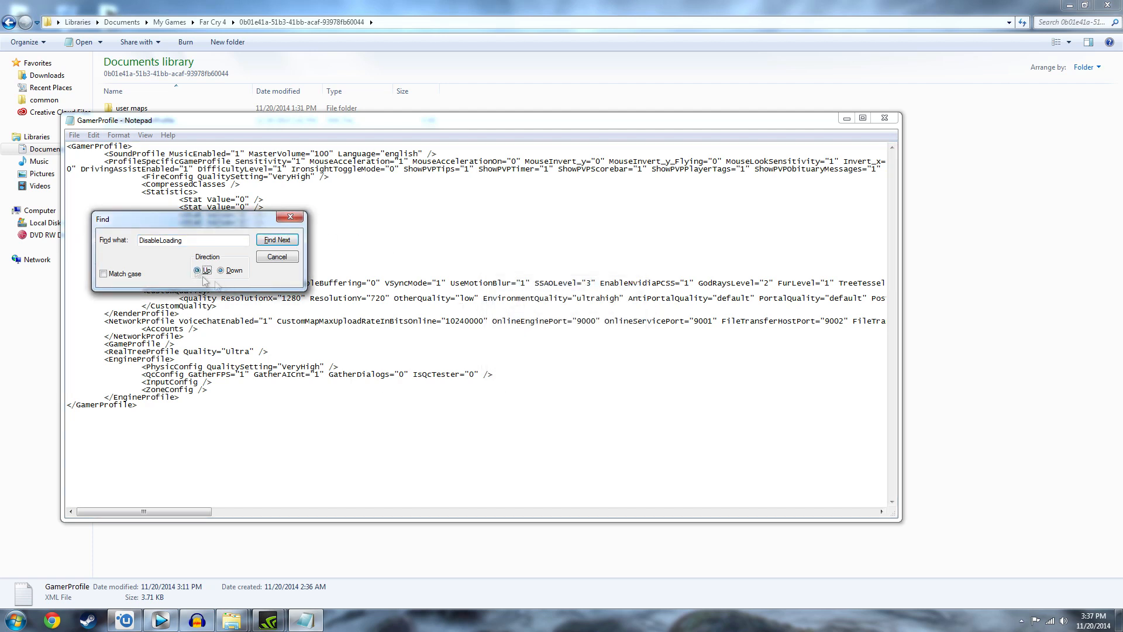
{"action": "left_click", "coordinate": [277, 239]}
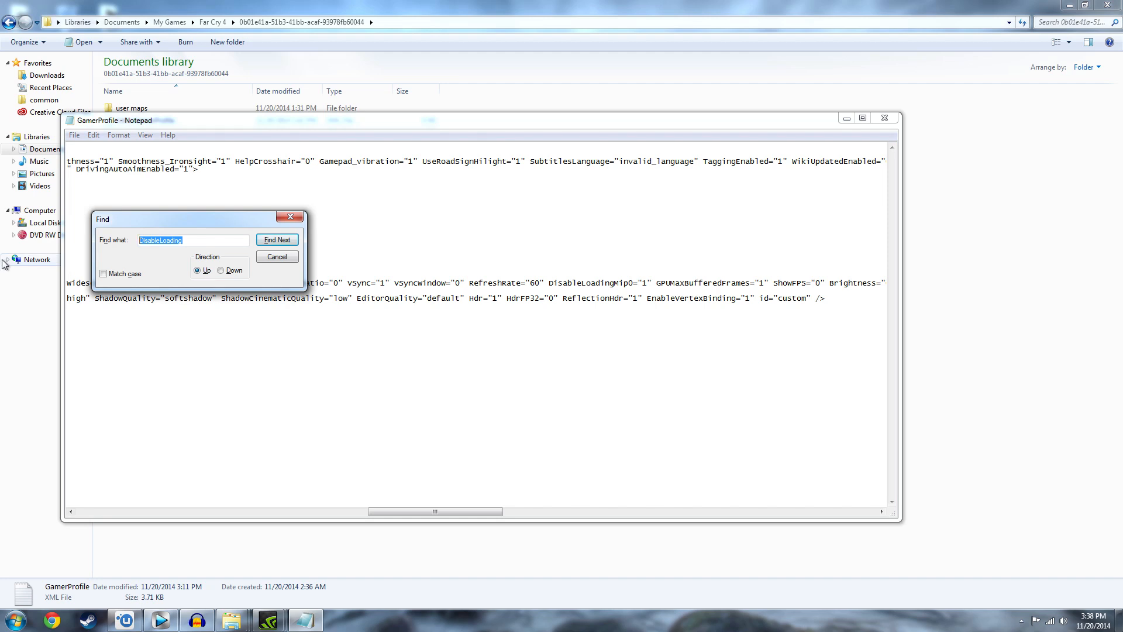
Search for 'GPUMaxBuffered' to reach GPUMaxBufferedFrames (value 1), then close Find
{"action": "type", "text": "GPU"}
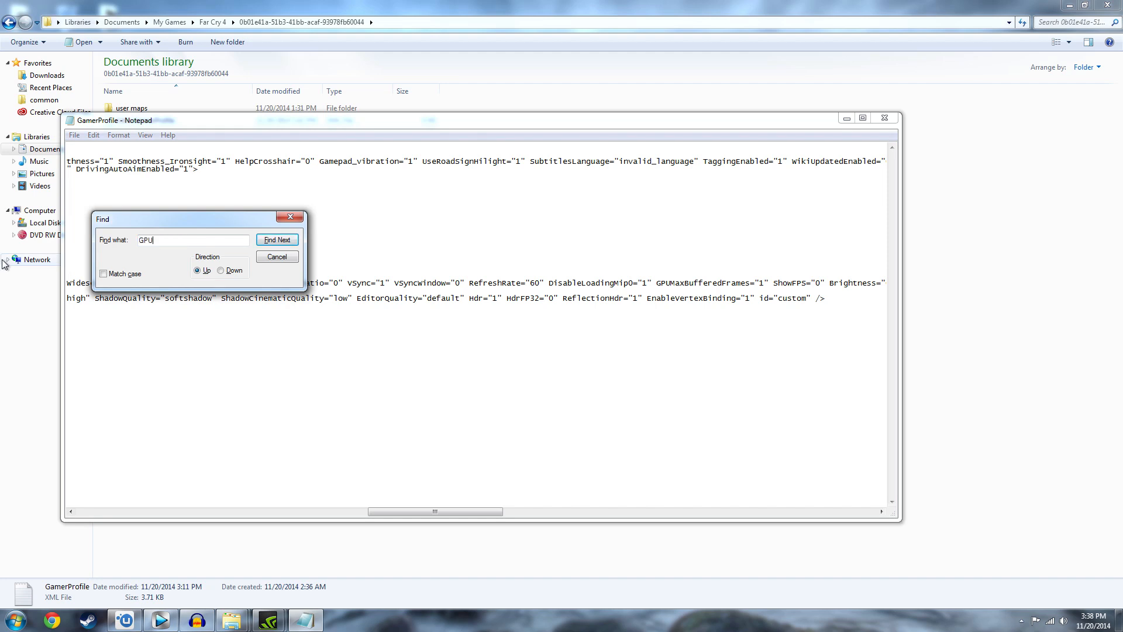
{"action": "type", "text": "MaxB"}
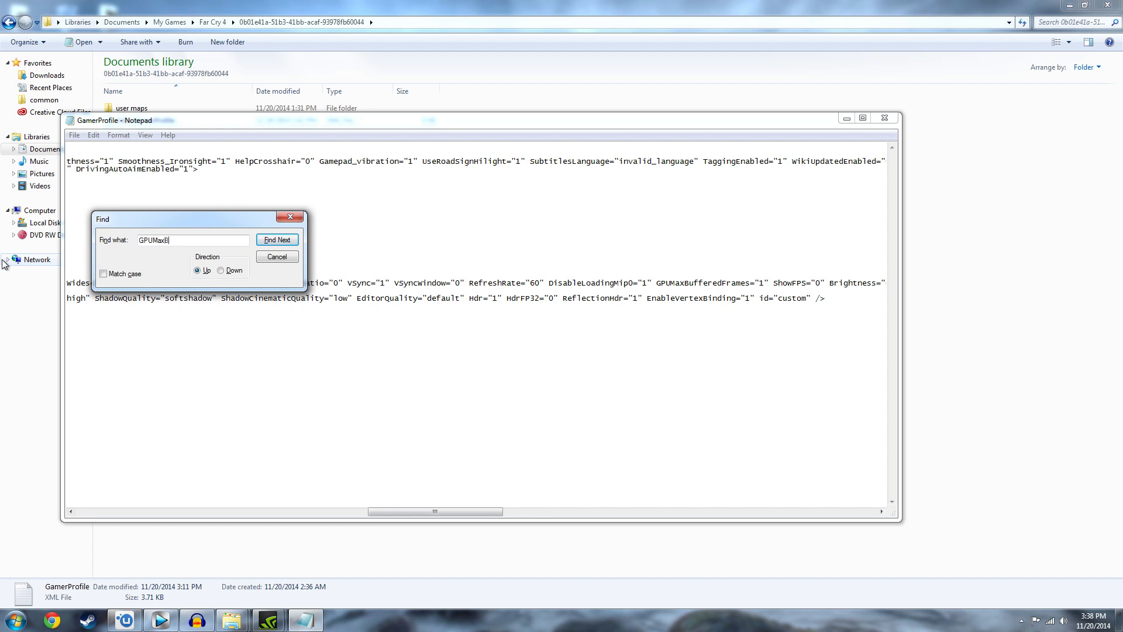
{"action": "type", "text": "uffered"}
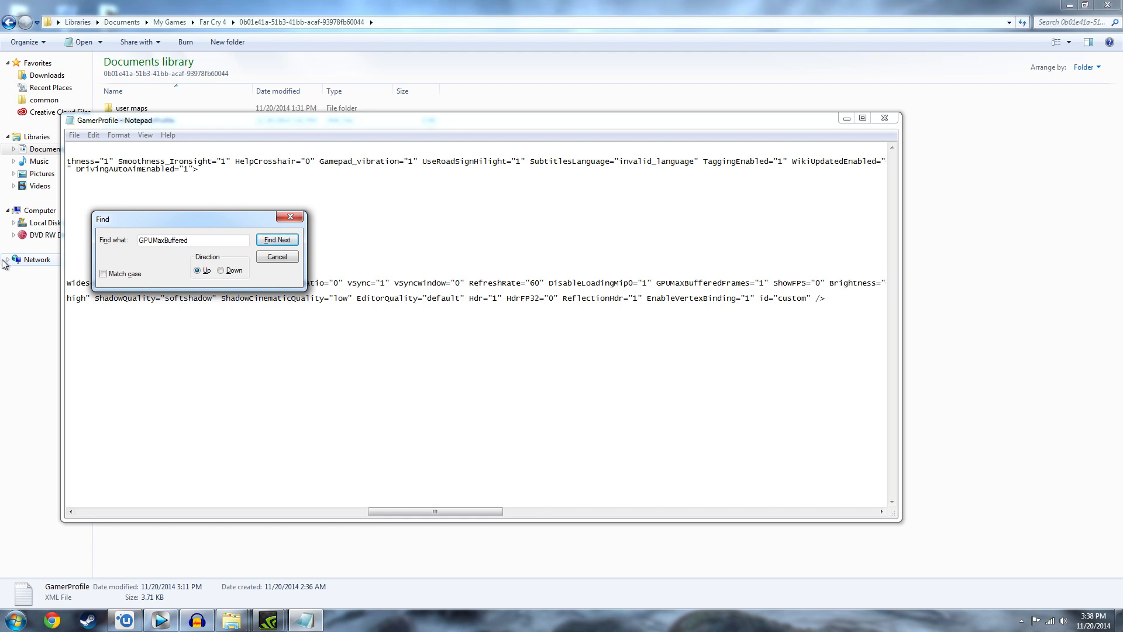
{"action": "left_click", "coordinate": [277, 239]}
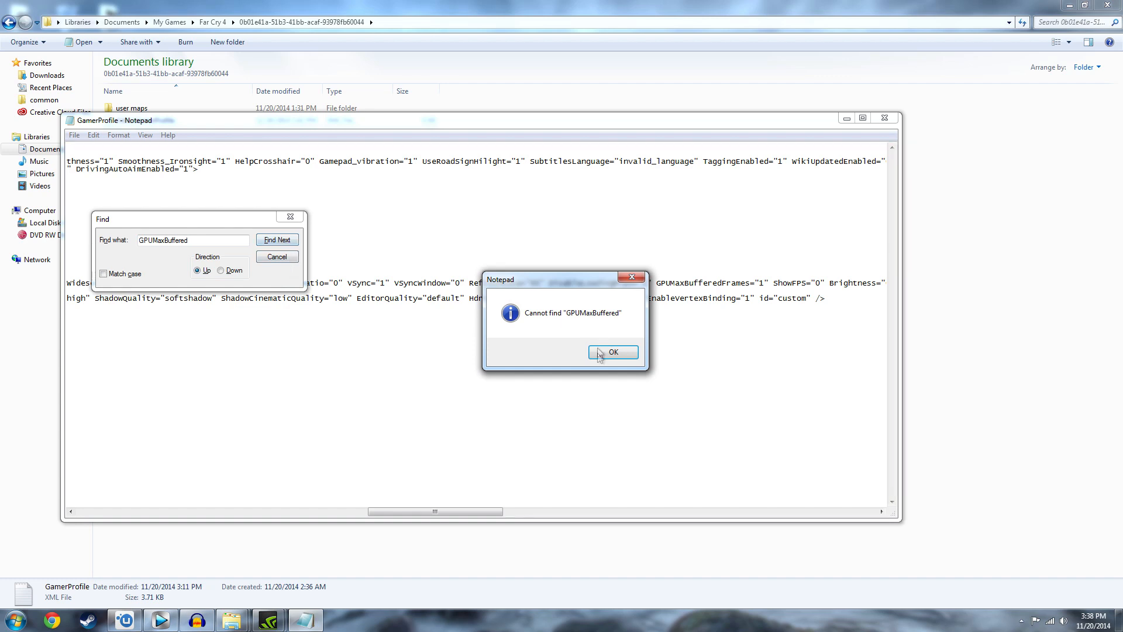
{"action": "left_click", "coordinate": [612, 351]}
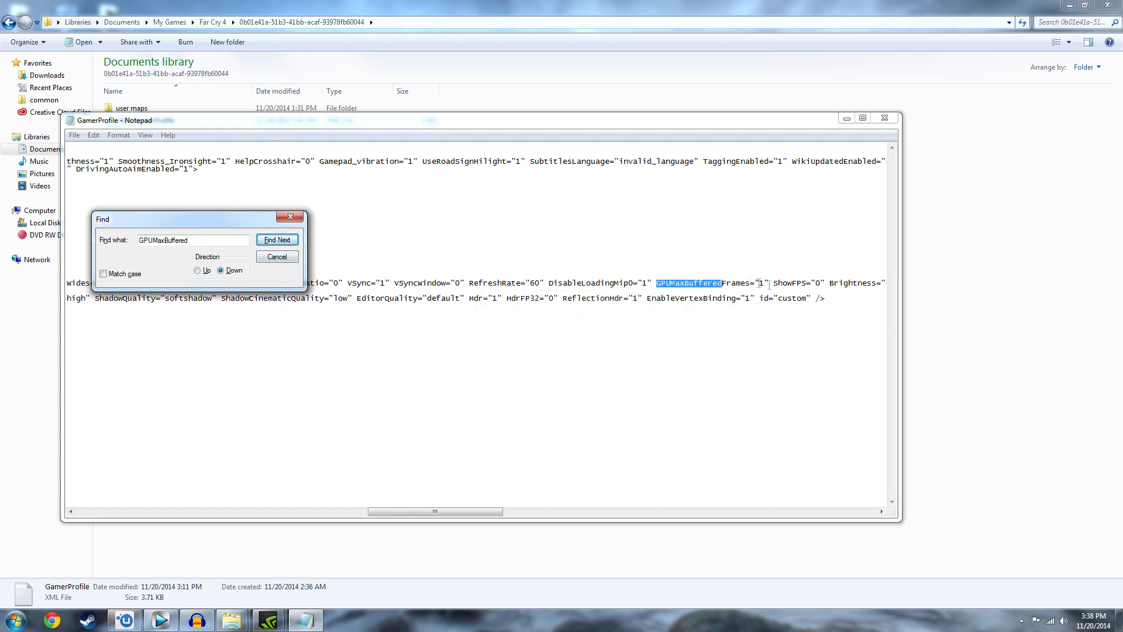
{"action": "left_click", "coordinate": [276, 239]}
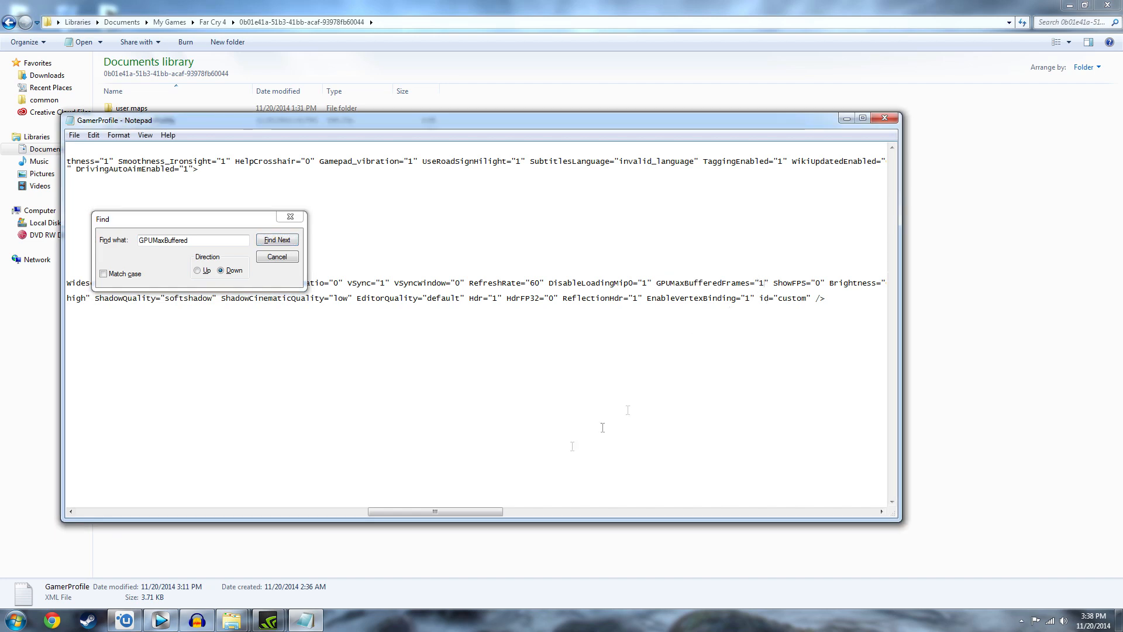
{"action": "left_click", "coordinate": [276, 256]}
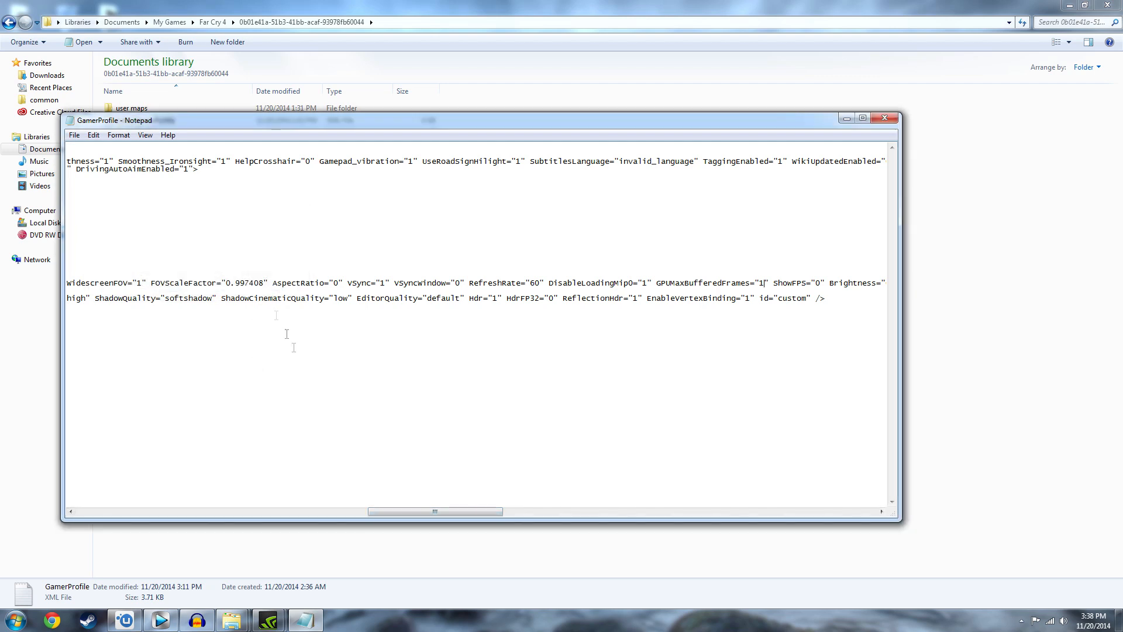
{"action": "mouse_move", "coordinate": [154, 266]}
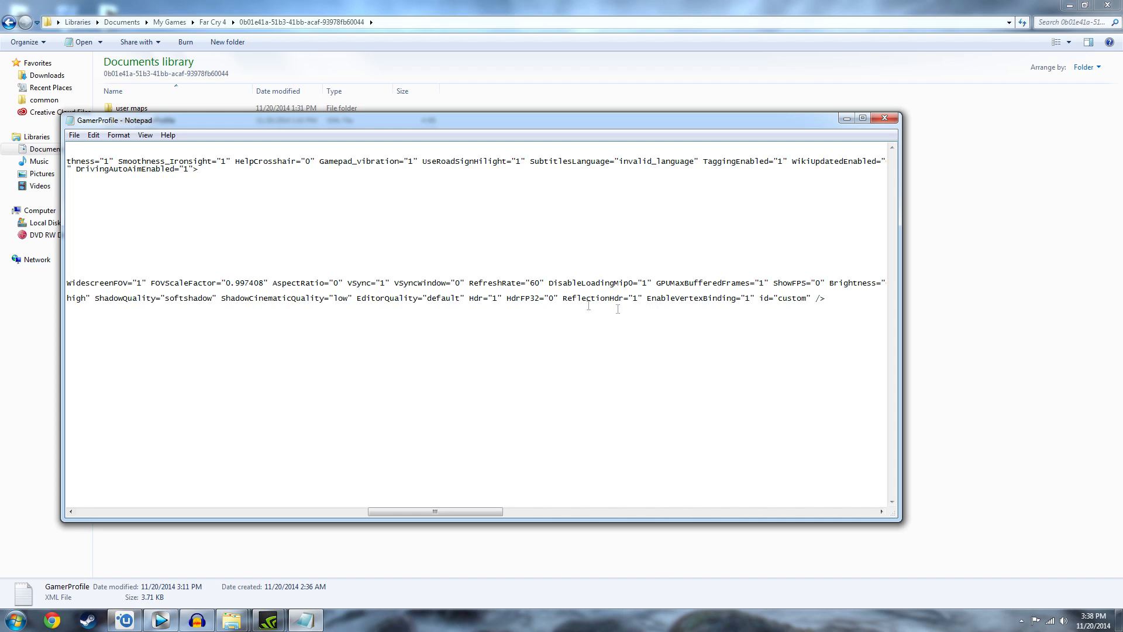
{"action": "mouse_move", "coordinate": [370, 303]}
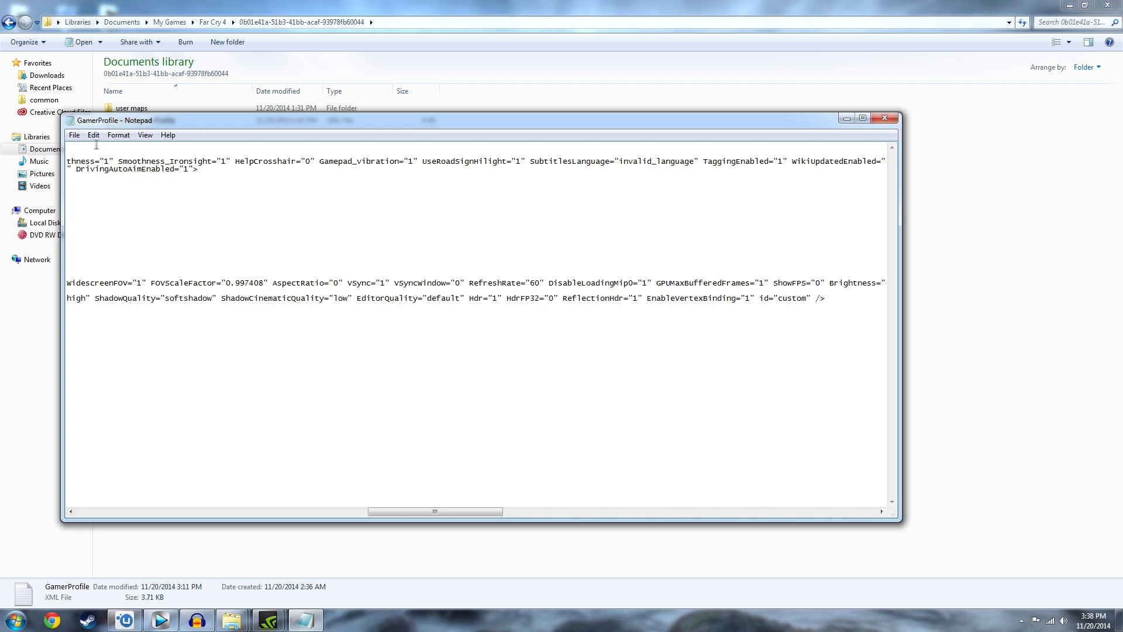
Save GamerProfile through Notepad's File menu
{"action": "left_click", "coordinate": [74, 135]}
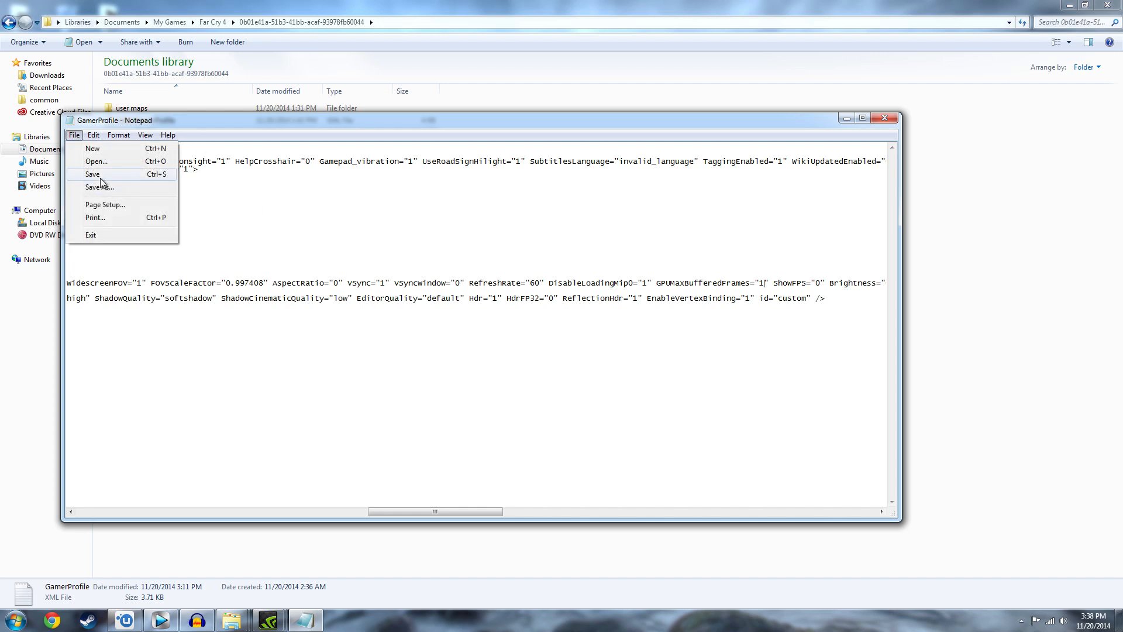